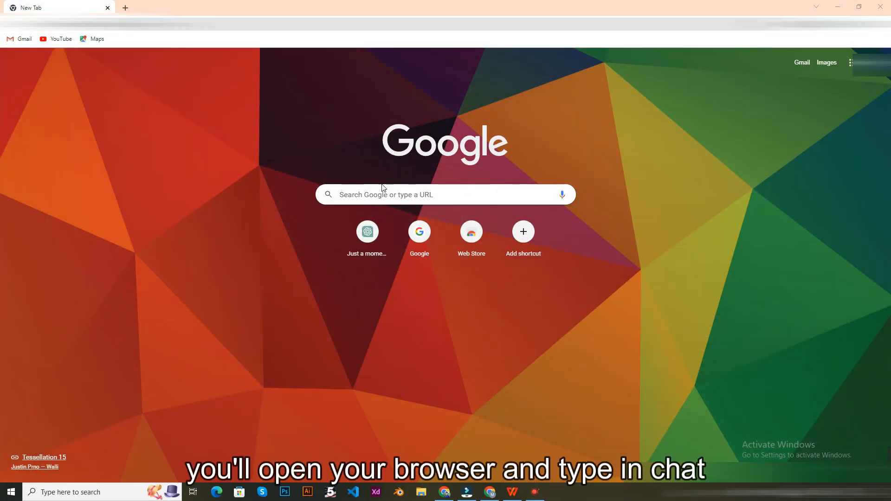
- Search for chat.openai.com from a new tab and open the ChatGPT result
{"action": "left_click", "coordinate": [386, 194]}
{"action": "type", "text": "chat"}
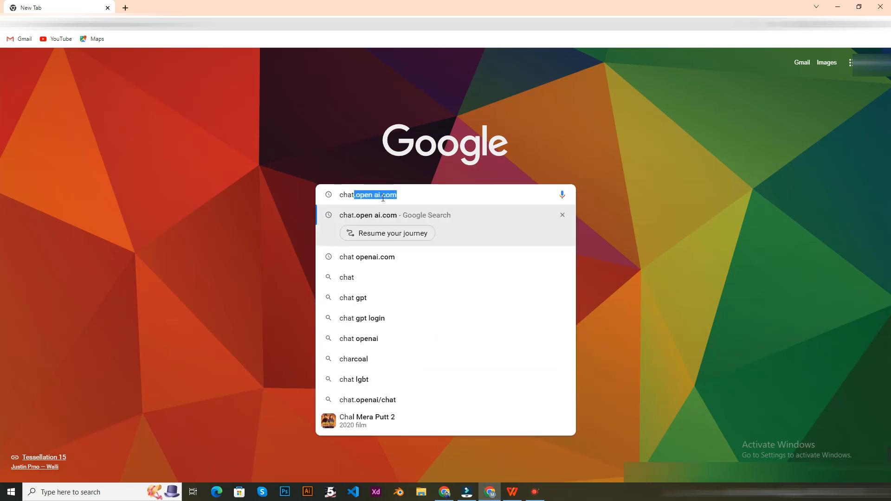
{"action": "left_click", "coordinate": [399, 194]}
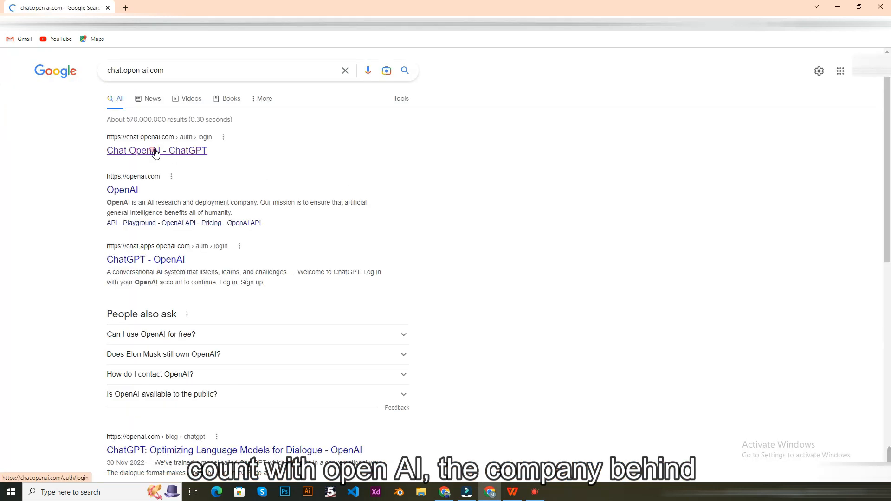
{"action": "left_click", "coordinate": [156, 150]}
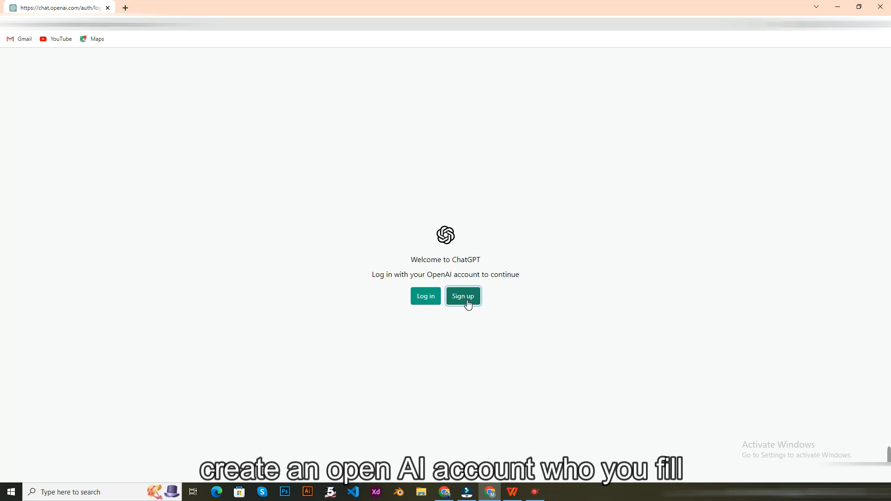
- Sign in past the ChatGPT welcome page to a new chat, then open another browser tab
{"action": "left_click", "coordinate": [463, 295]}
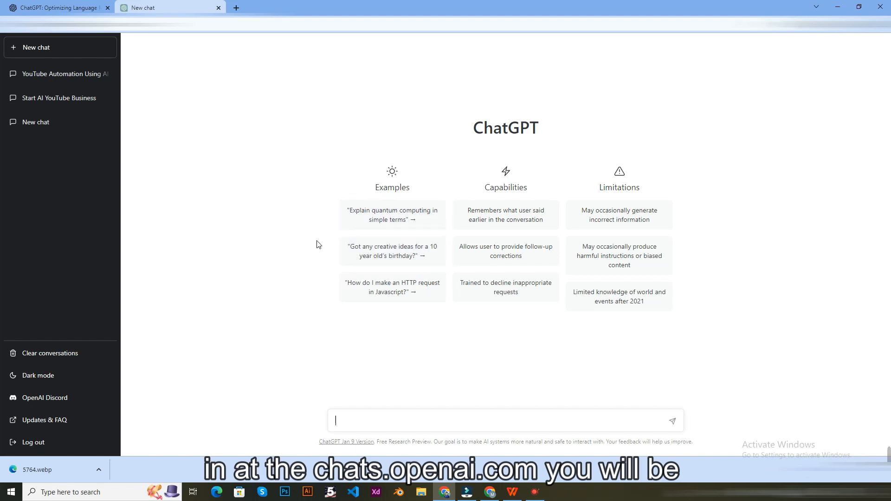
{"action": "mouse_move", "coordinate": [451, 291]}
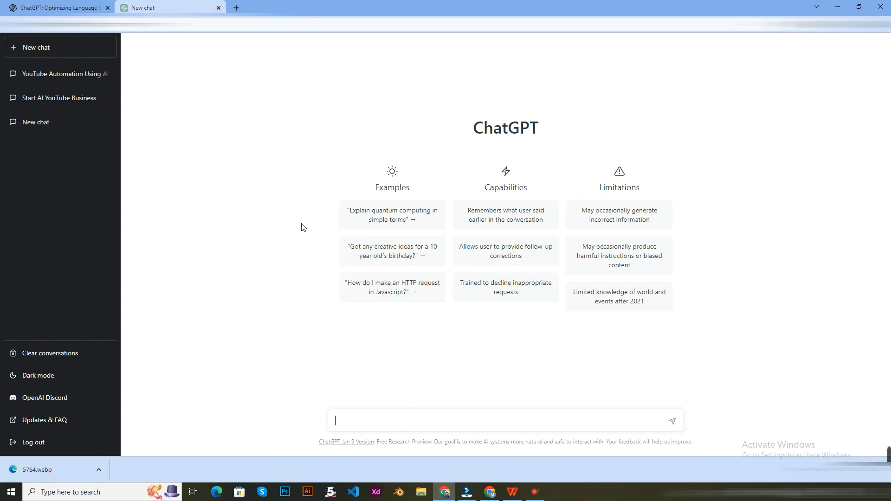
{"action": "mouse_move", "coordinate": [239, 7]}
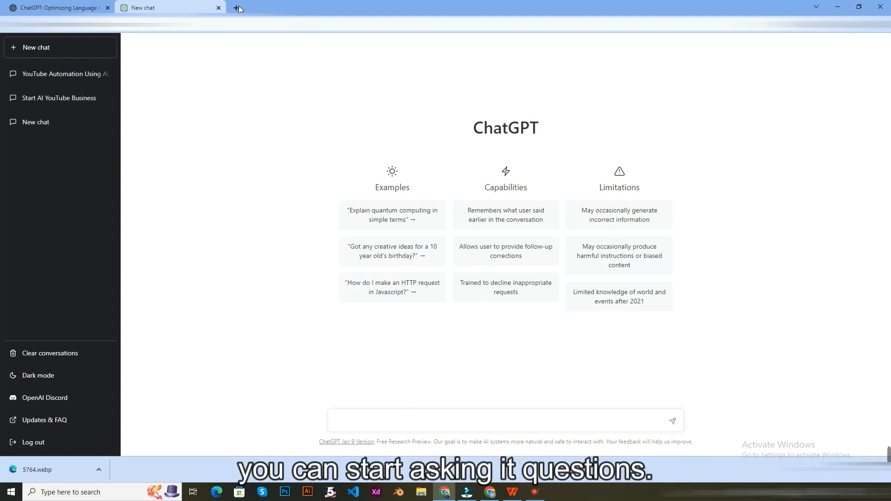
{"action": "left_click", "coordinate": [237, 9]}
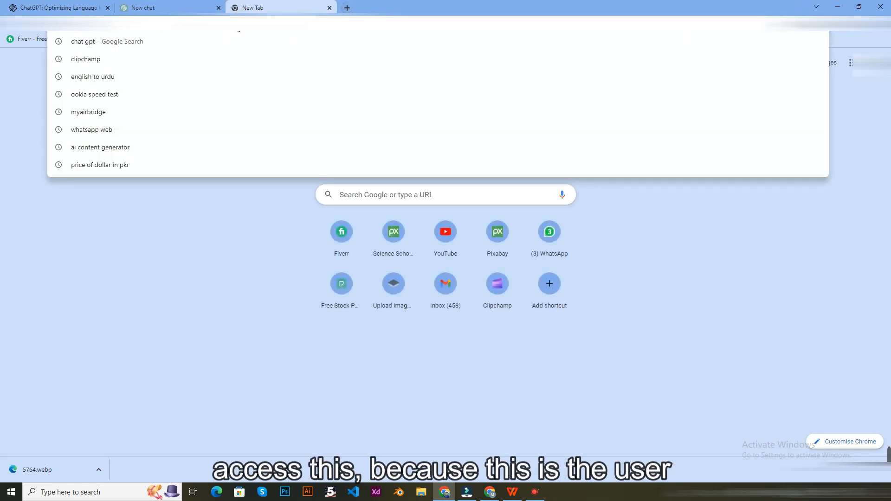
- Search for openai/playground and open the 'OpenAI Playground - API' result
{"action": "type", "text": "openai"}
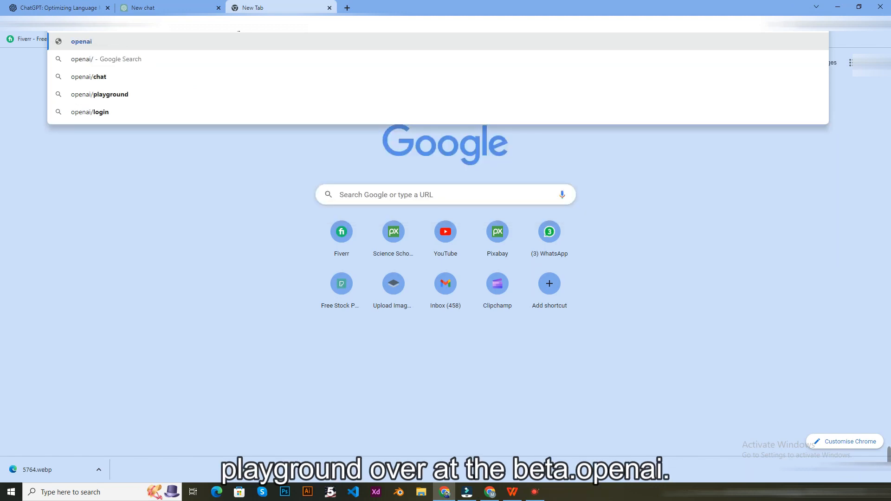
{"action": "left_click", "coordinate": [99, 94]}
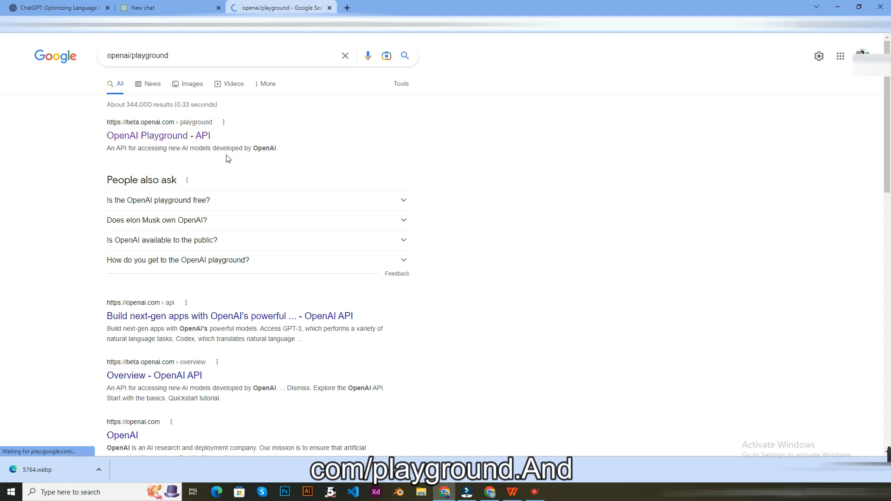
{"action": "left_click", "coordinate": [158, 135]}
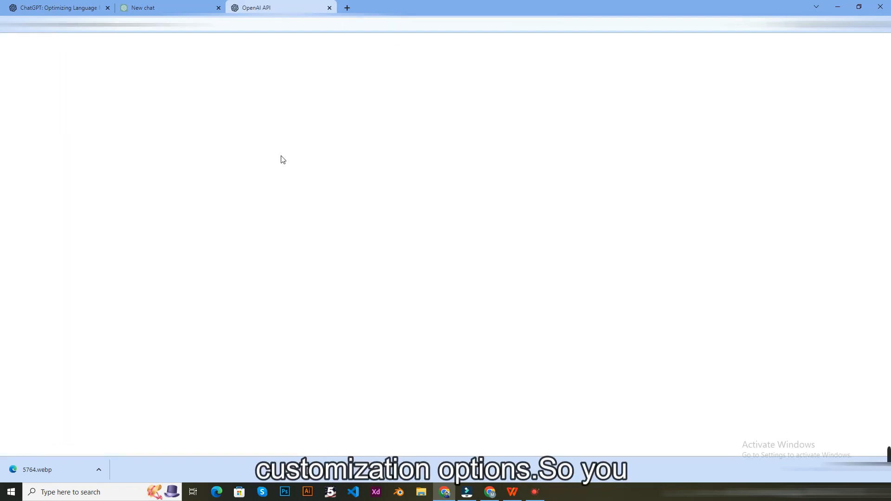
{"action": "left_click", "coordinate": [62, 88]}
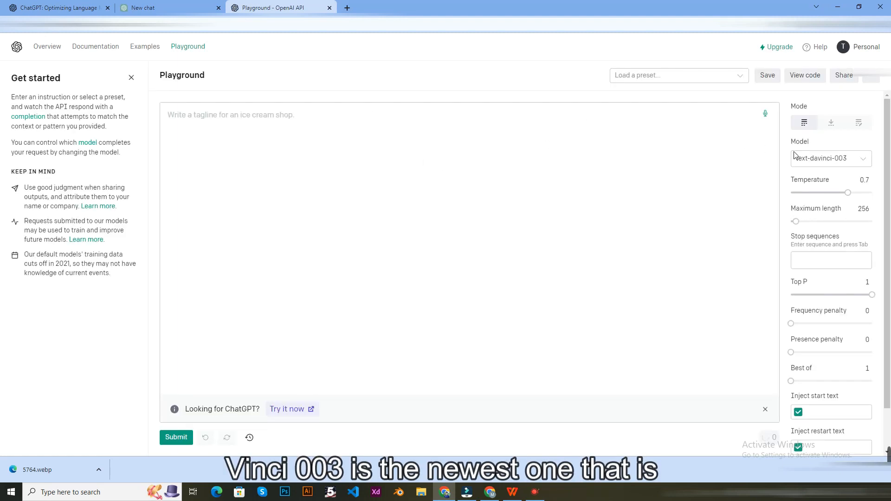
{"action": "left_click", "coordinate": [829, 158]}
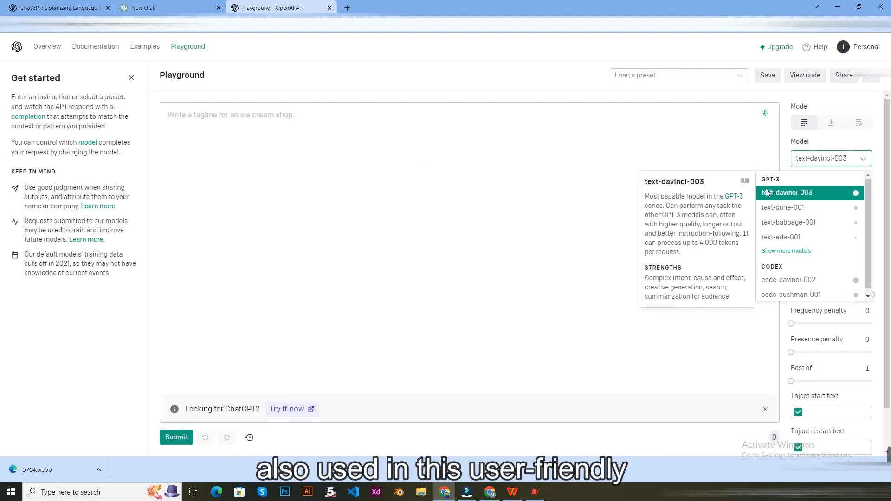
{"action": "left_click", "coordinate": [787, 192]}
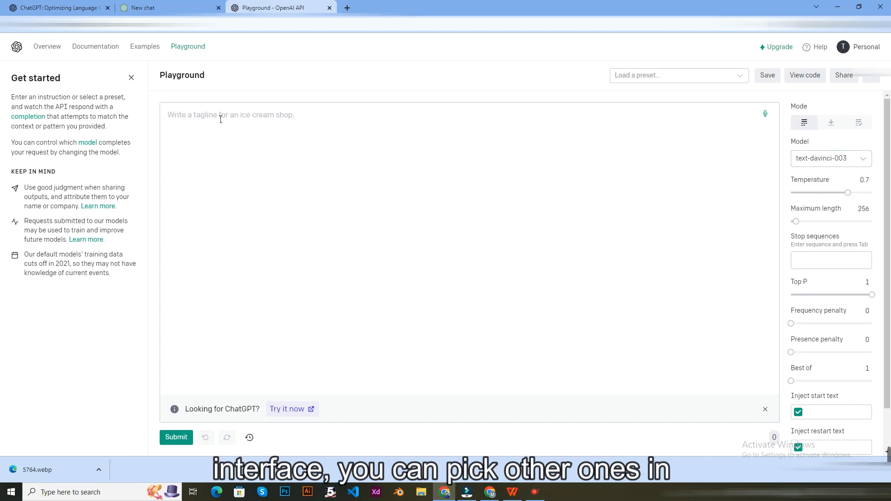
{"action": "left_click", "coordinate": [830, 158]}
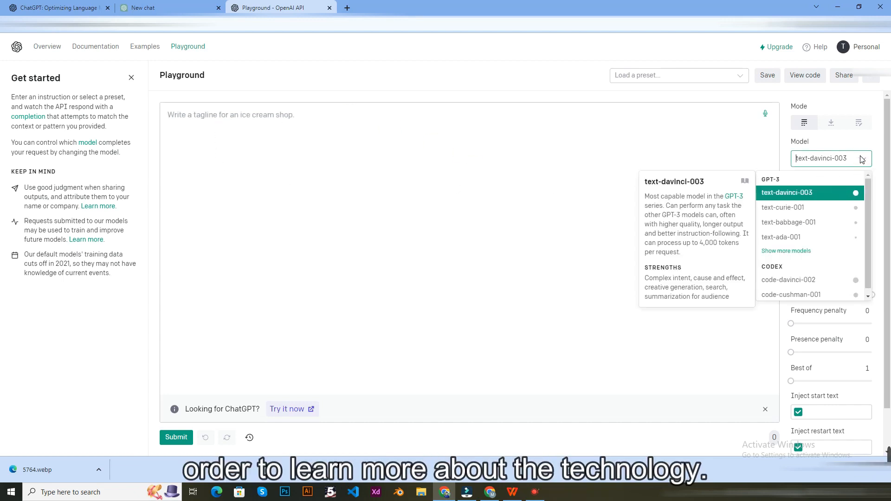
{"action": "mouse_move", "coordinate": [753, 145]}
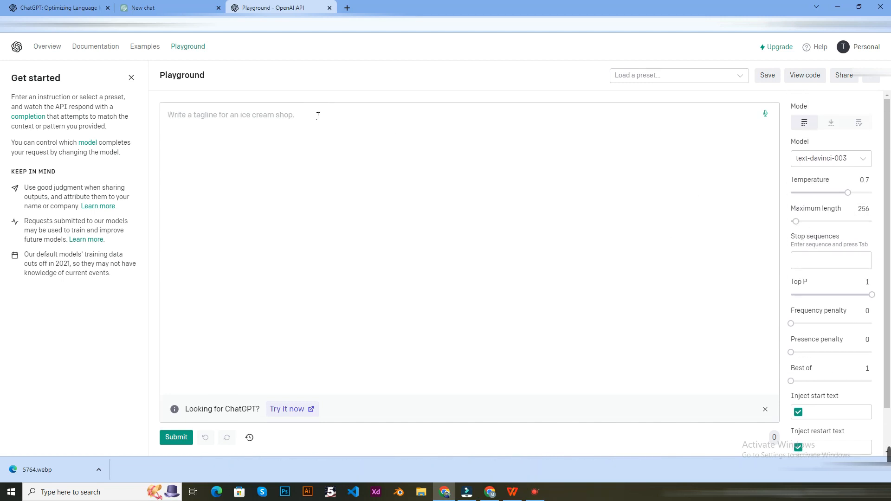
- Draft the prompt 'write me 2000 word on ai' in the Playground prompt box
{"action": "type", "text": "write me"}
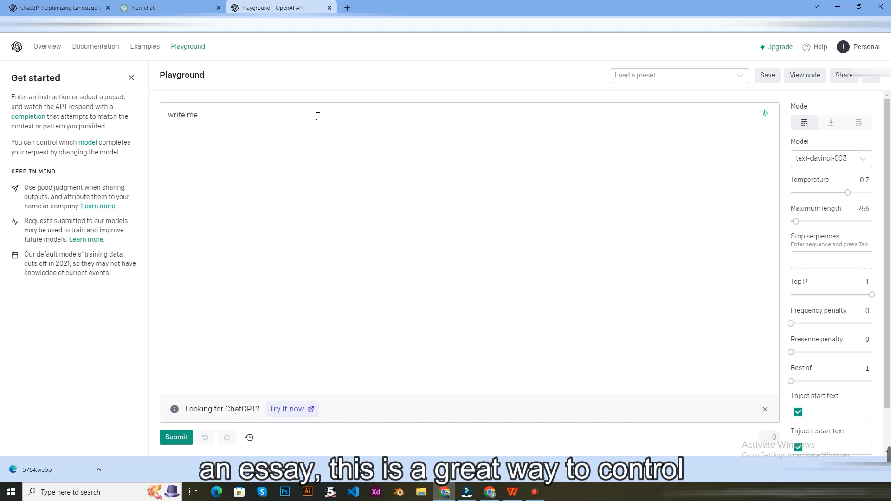
{"action": "type", "text": "20000 word"}
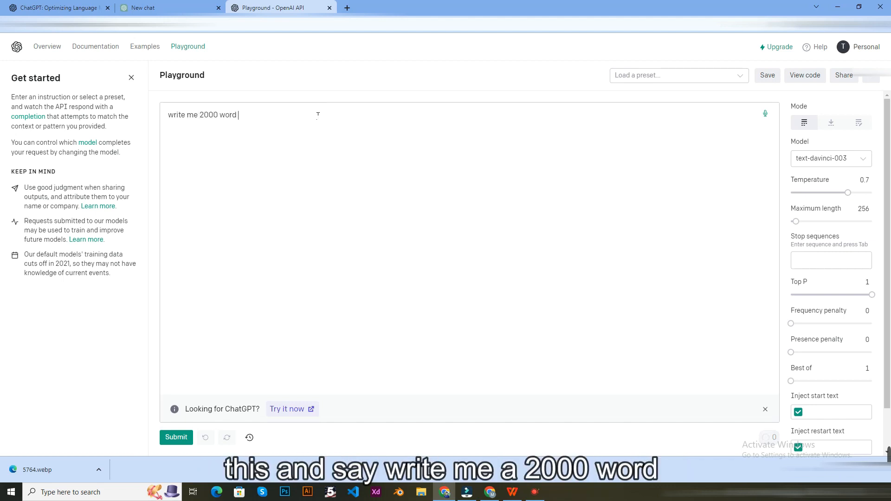
{"action": "type", "text": "on a"}
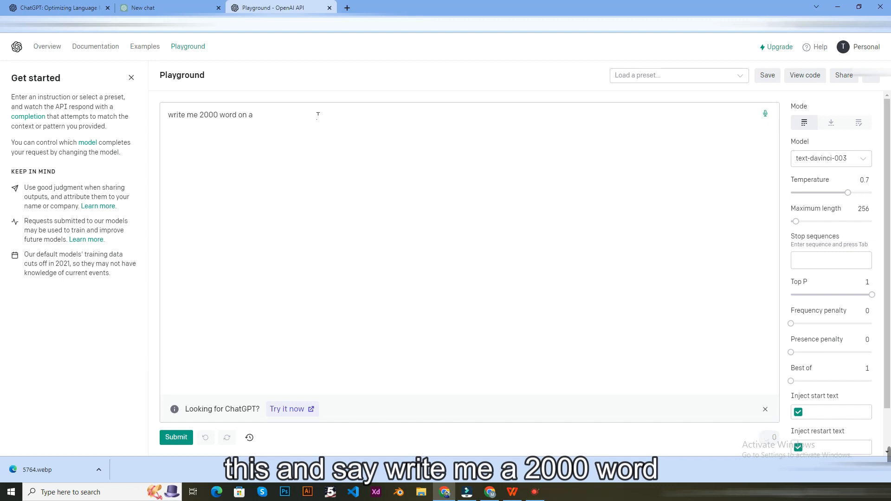
{"action": "type", "text": "i"}
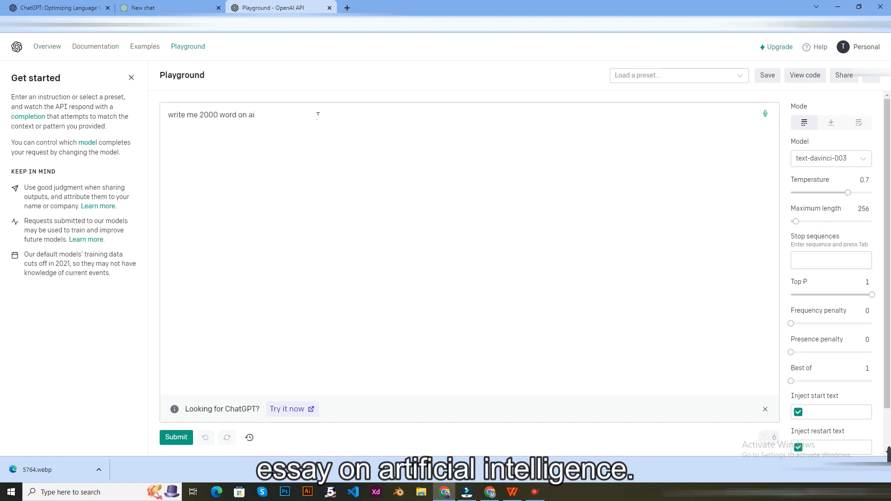
{"action": "left_click", "coordinate": [176, 437]}
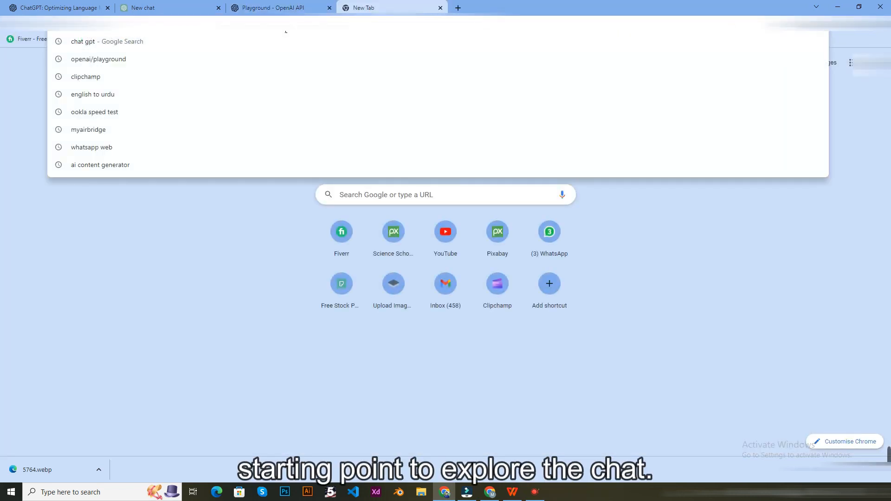
- Search for openai/examples and open the 'Examples - API - OpenAI' page
{"action": "type", "text": "openai/exam"}
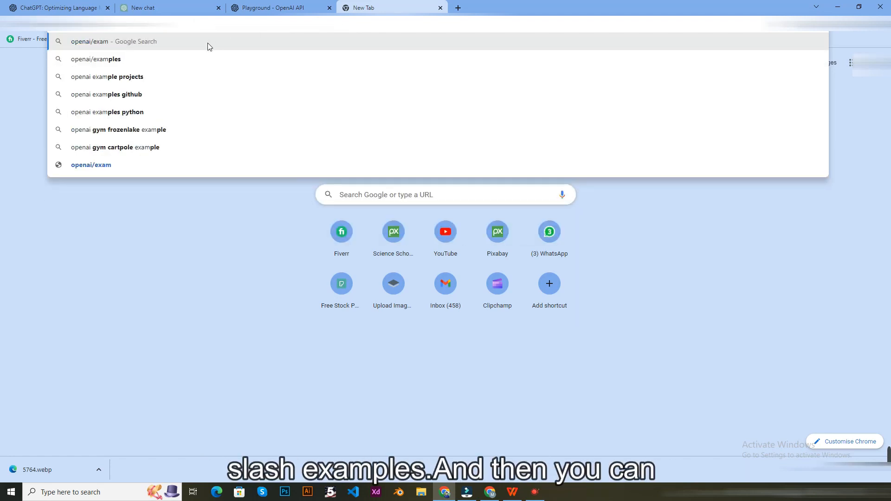
{"action": "left_click", "coordinate": [95, 59]}
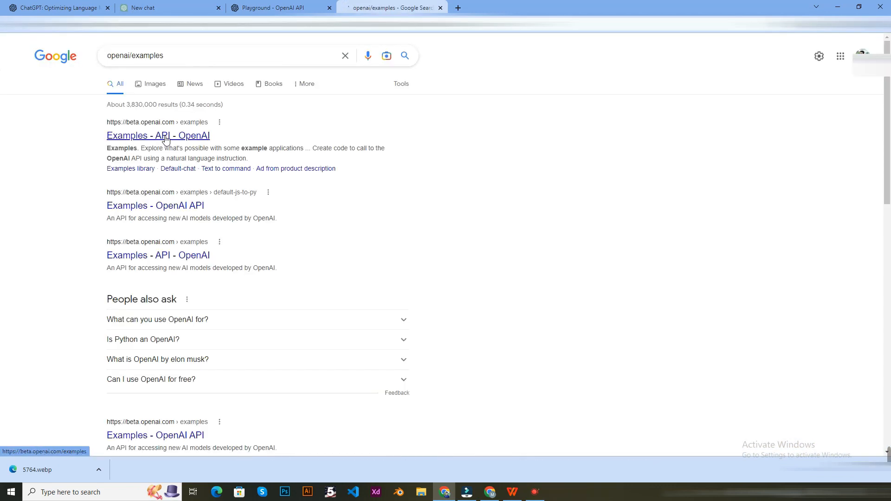
{"action": "left_click", "coordinate": [158, 136]}
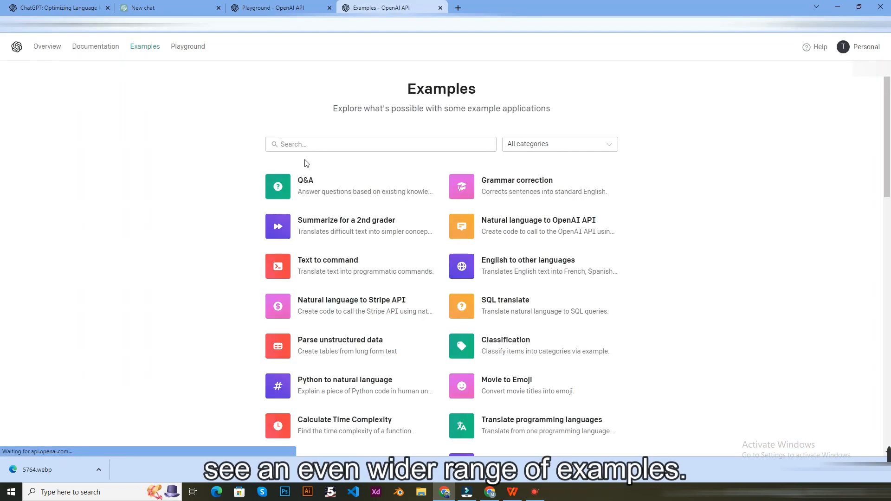
{"action": "scroll", "scroll_direction": "down", "scroll_amount": 3}
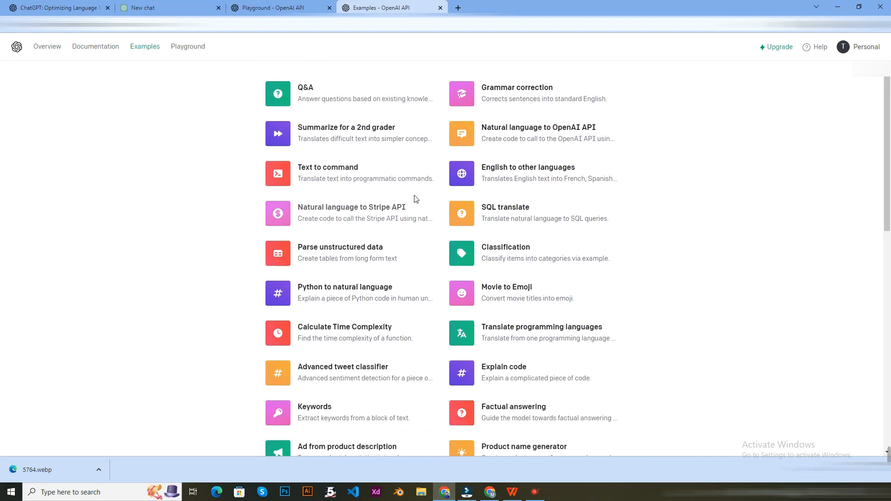
{"action": "scroll", "scroll_direction": "down", "scroll_amount": 3}
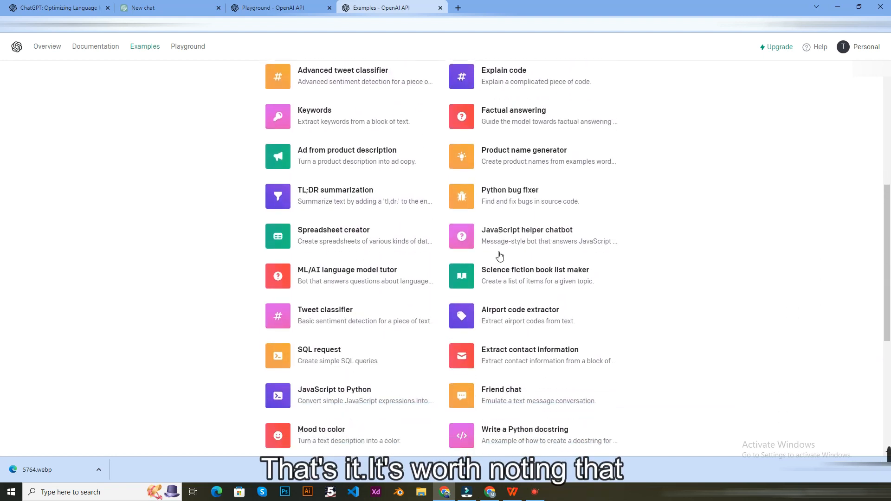
{"action": "scroll", "scroll_direction": "down", "scroll_amount": 3}
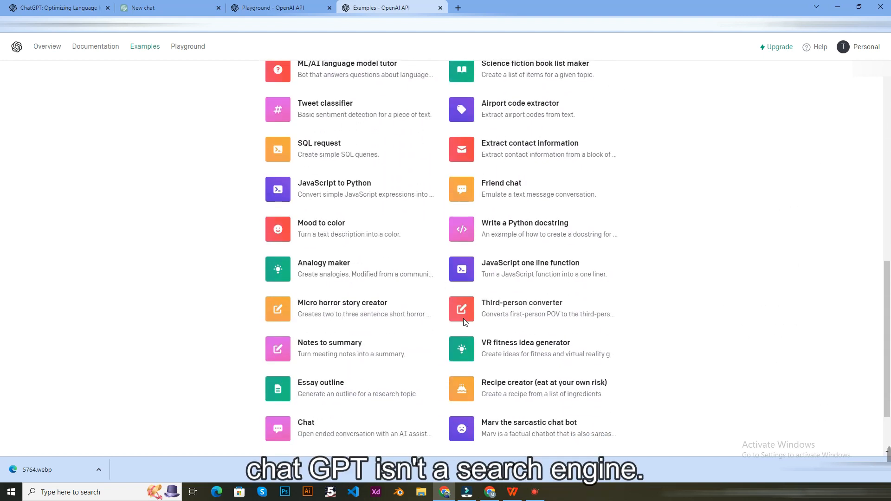
{"action": "scroll", "scroll_direction": "up", "scroll_amount": 3}
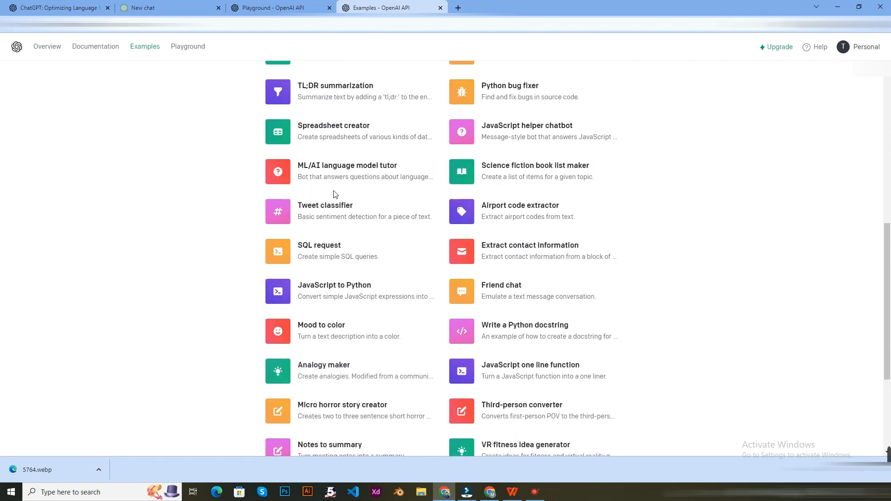
{"action": "scroll", "scroll_direction": "up", "scroll_amount": 3}
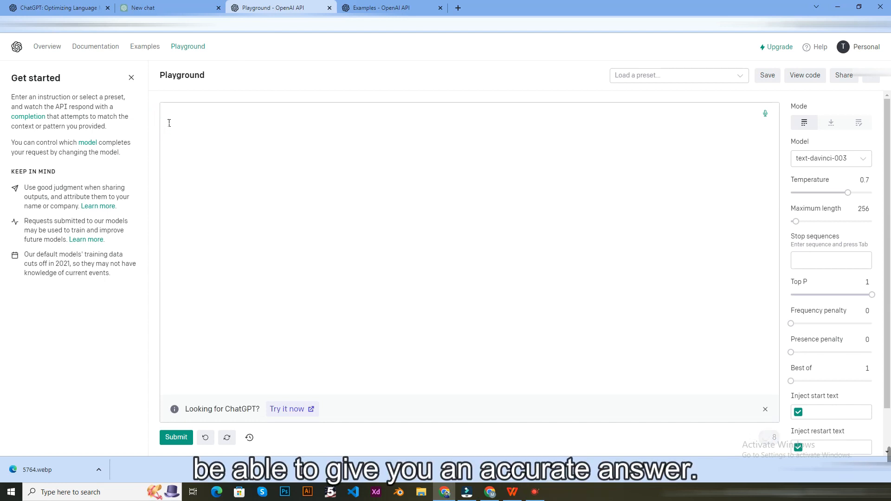
- Submit 'what time is it?' to the model, then cancel the pending completion
{"action": "type", "text": "what tim"}
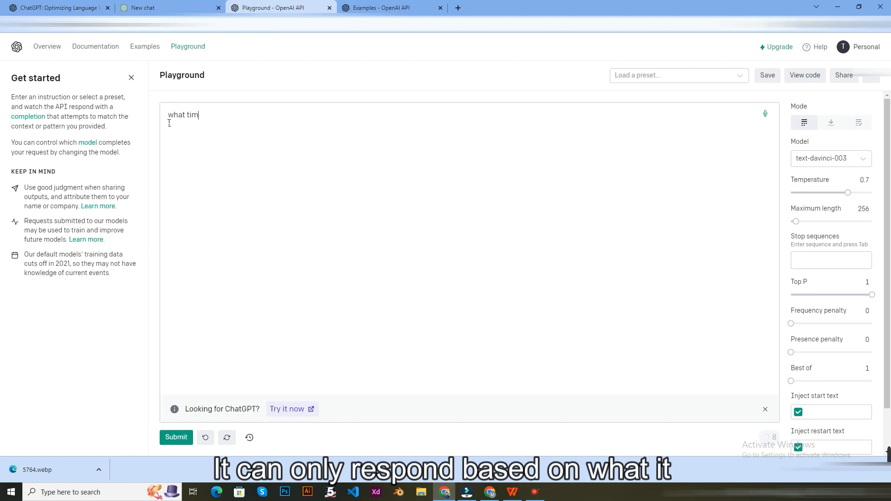
{"action": "type", "text": "e"}
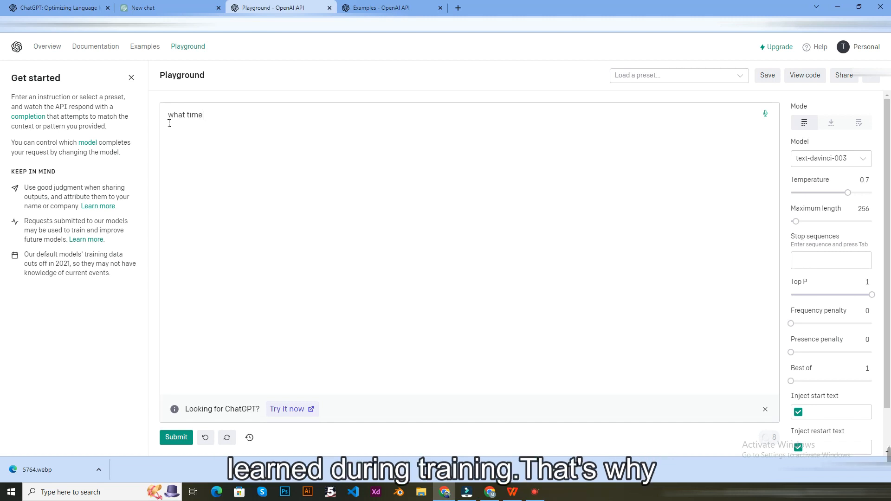
{"action": "type", "text": "is it?"}
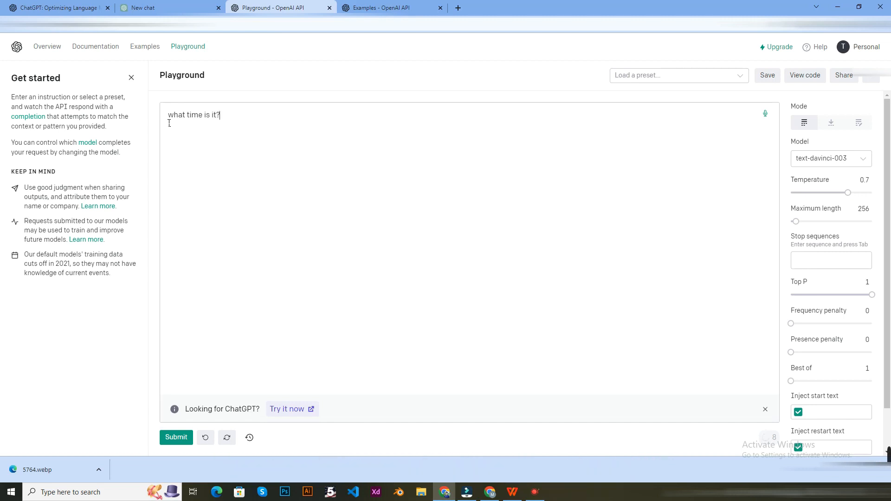
{"action": "left_click", "coordinate": [175, 437]}
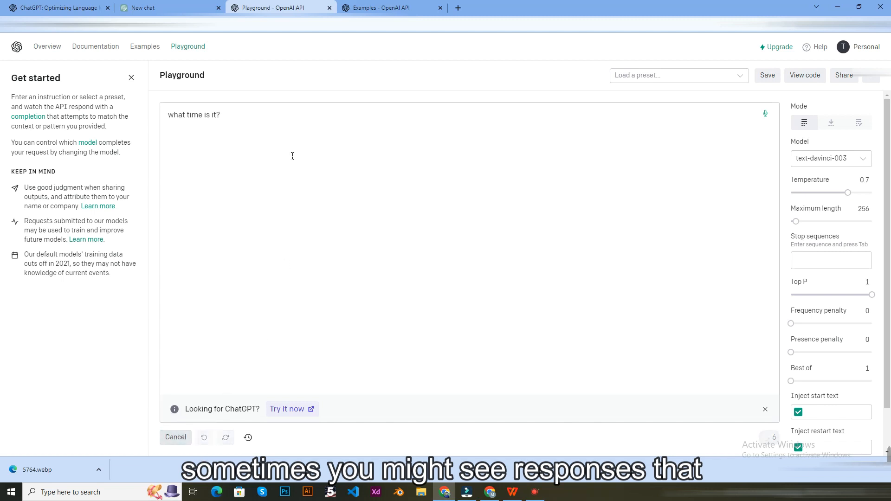
{"action": "left_click", "coordinate": [176, 437]}
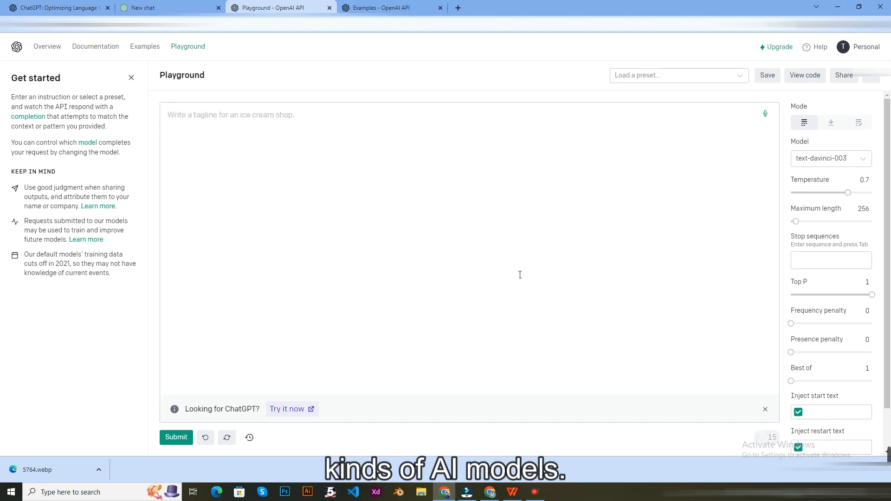
{"action": "mouse_move", "coordinate": [410, 203]}
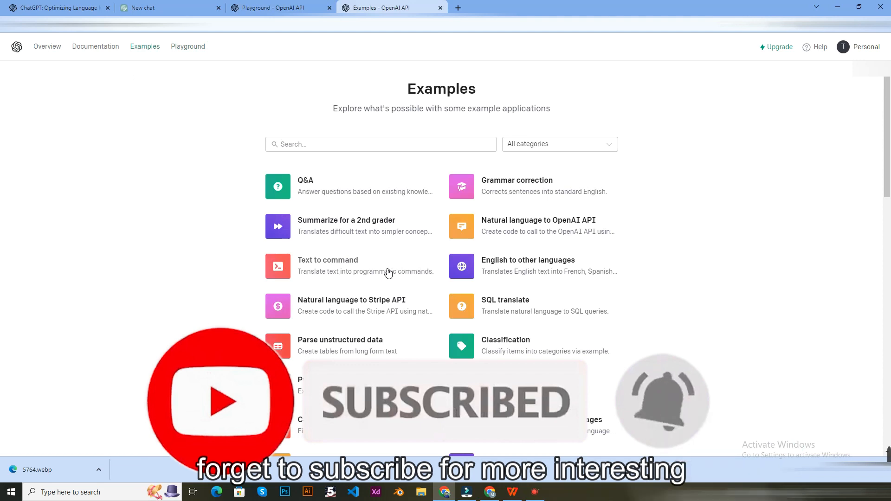
{"action": "mouse_move", "coordinate": [399, 319]}
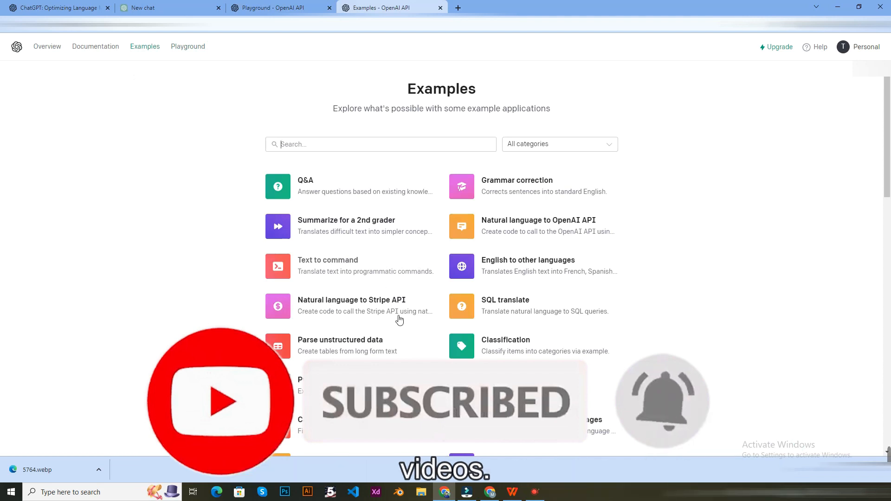